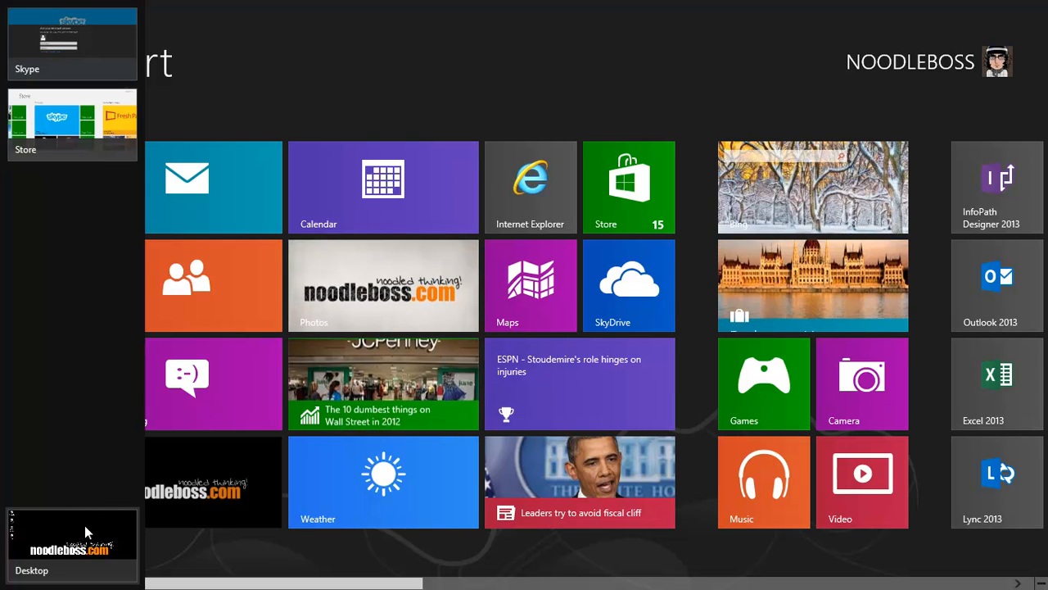
Select the Skype tile and request its uninstall, showing the removal confirmation.
click(72, 541)
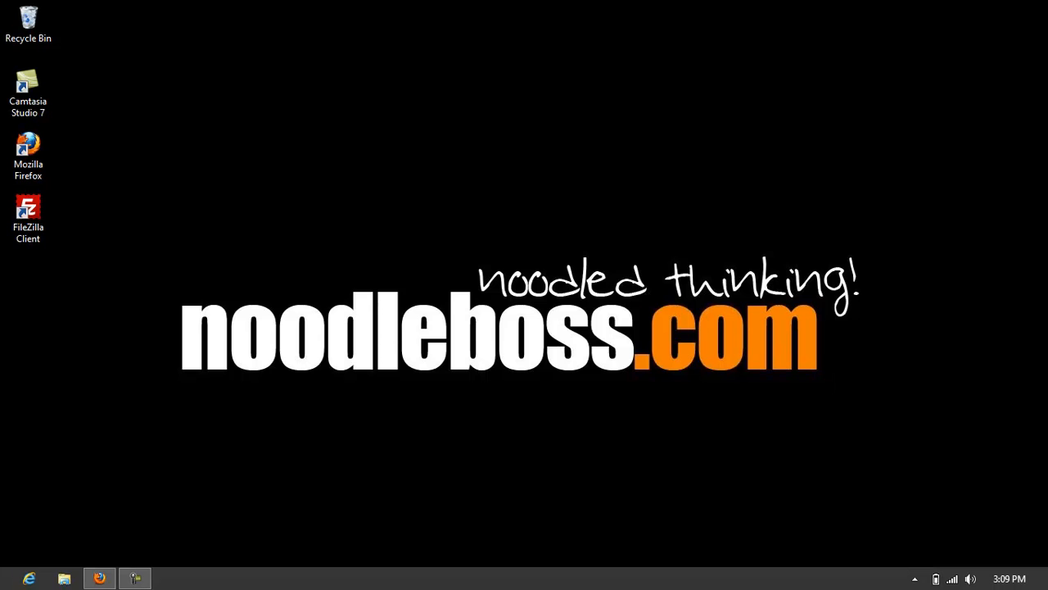
click(6, 578)
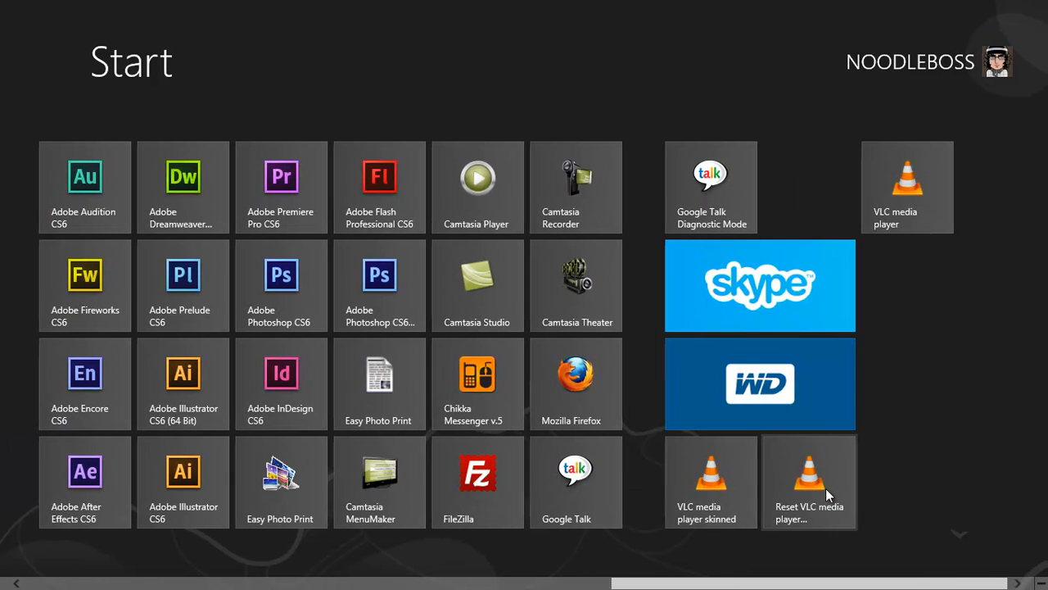
mouse_move(801, 311)
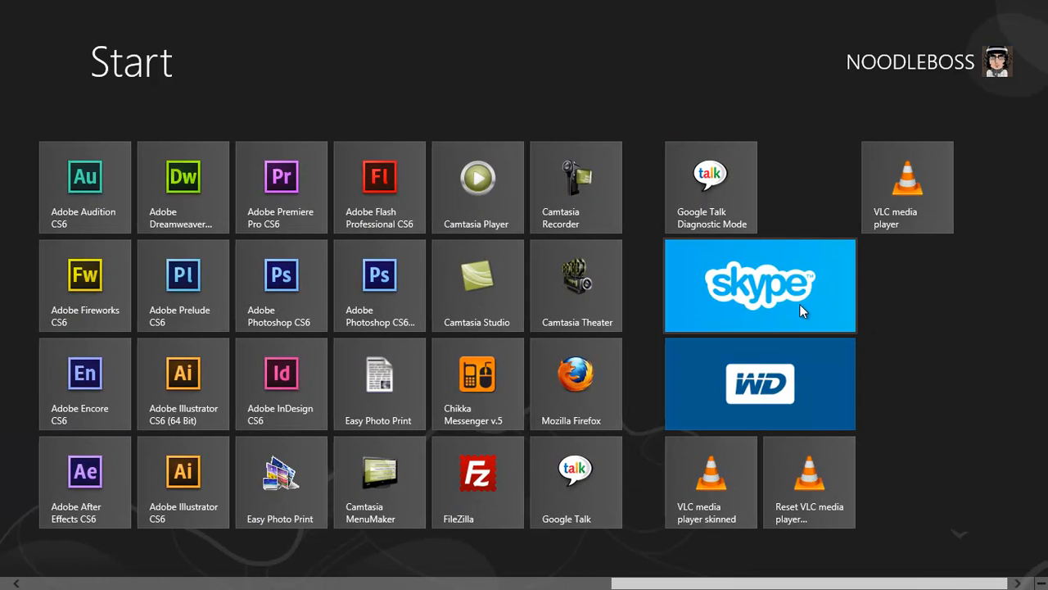
mouse_move(755, 327)
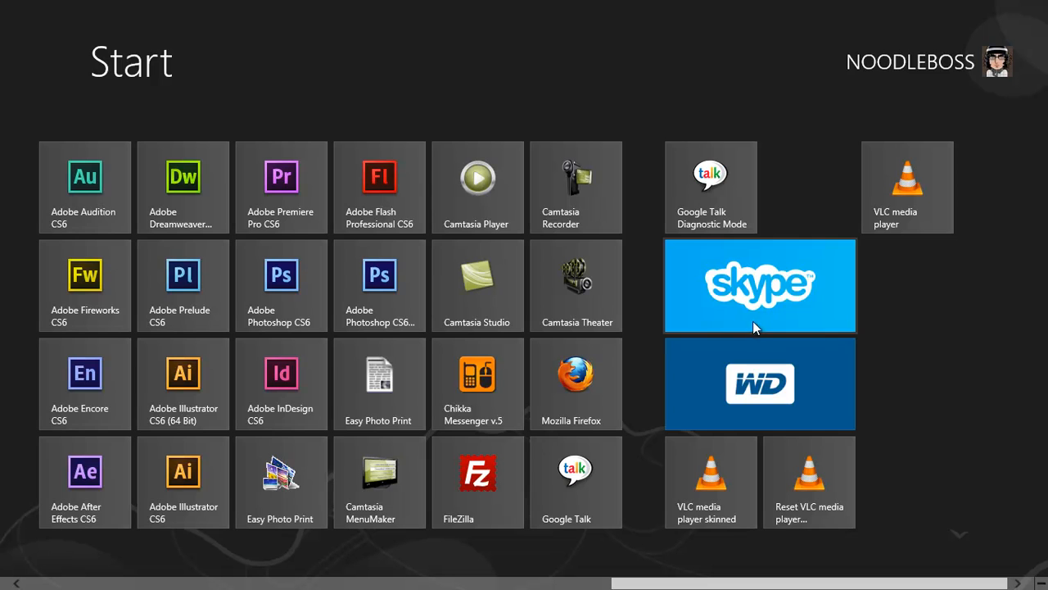
mouse_move(740, 282)
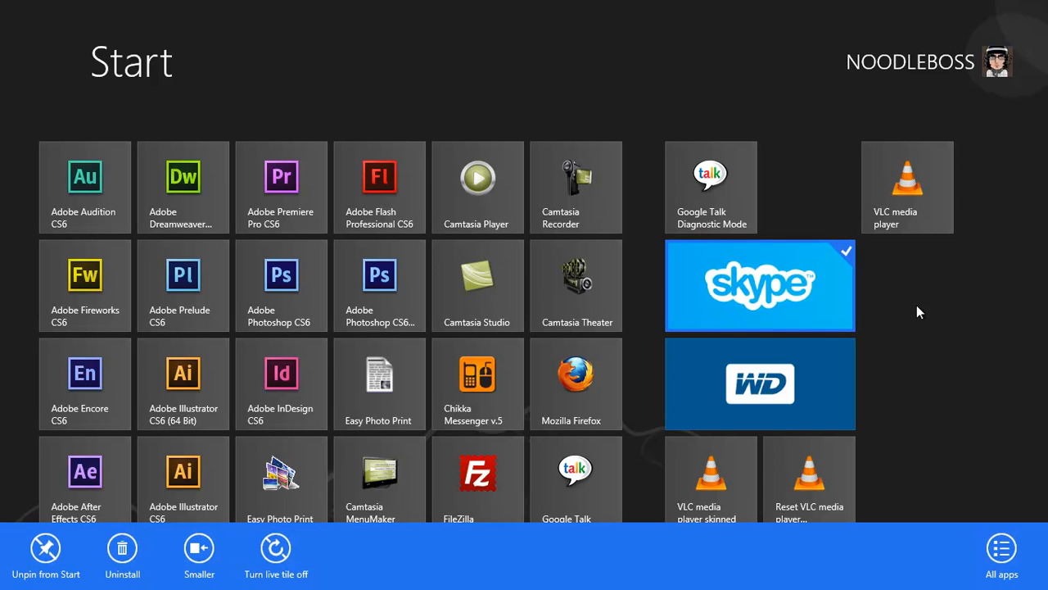
mouse_move(763, 276)
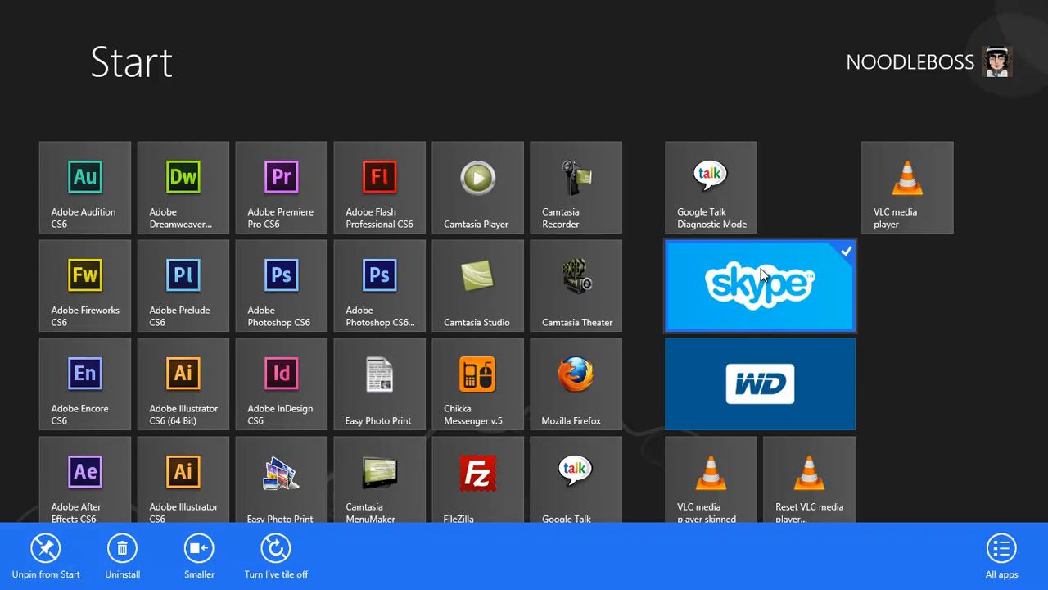
mouse_move(375, 583)
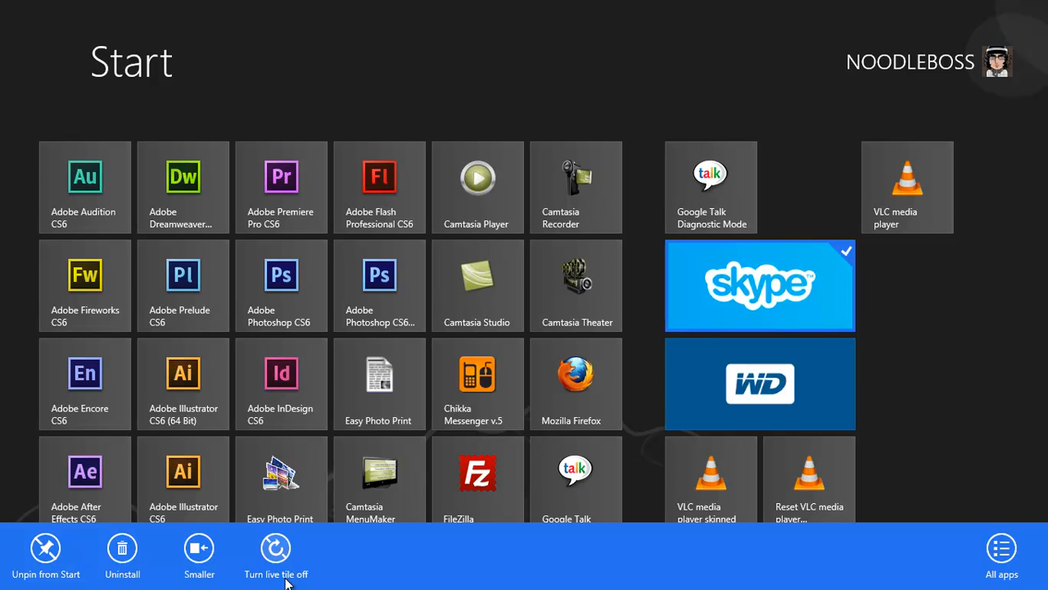
mouse_move(144, 560)
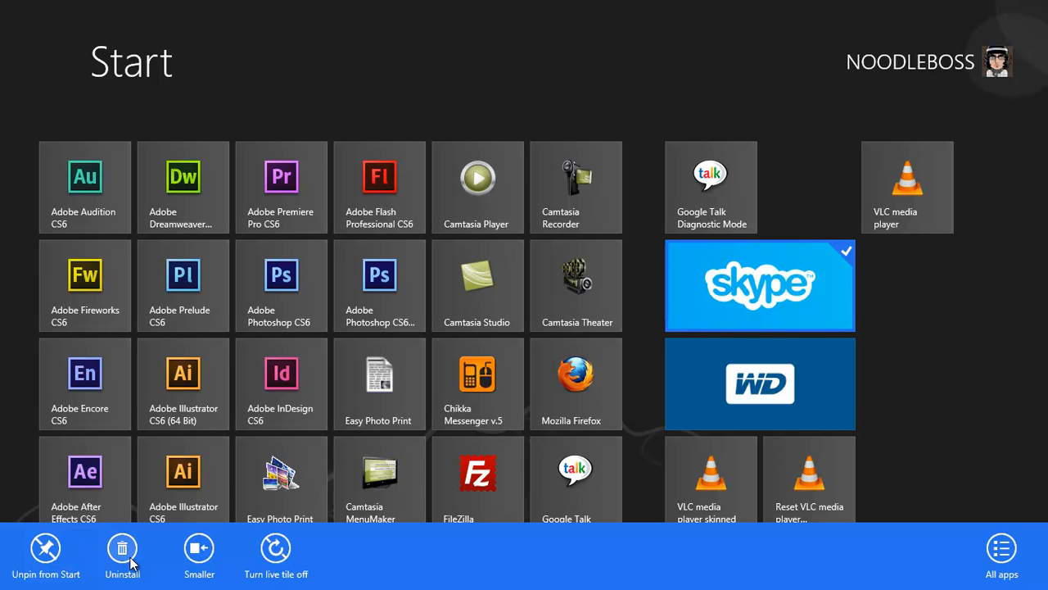
click(121, 546)
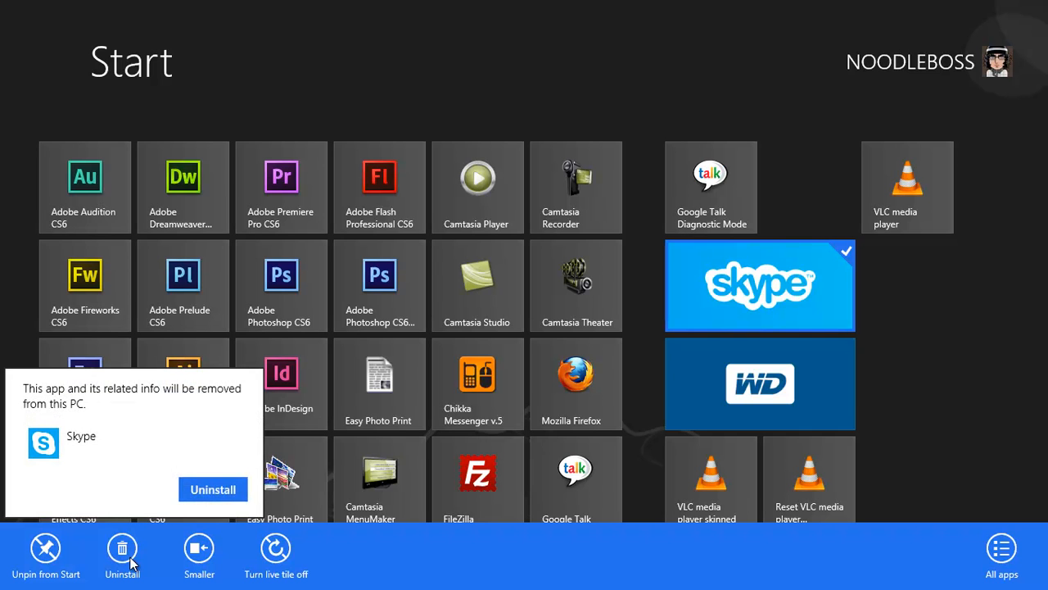
Confirm removing Skype from this PC and return to the main tiles.
click(213, 488)
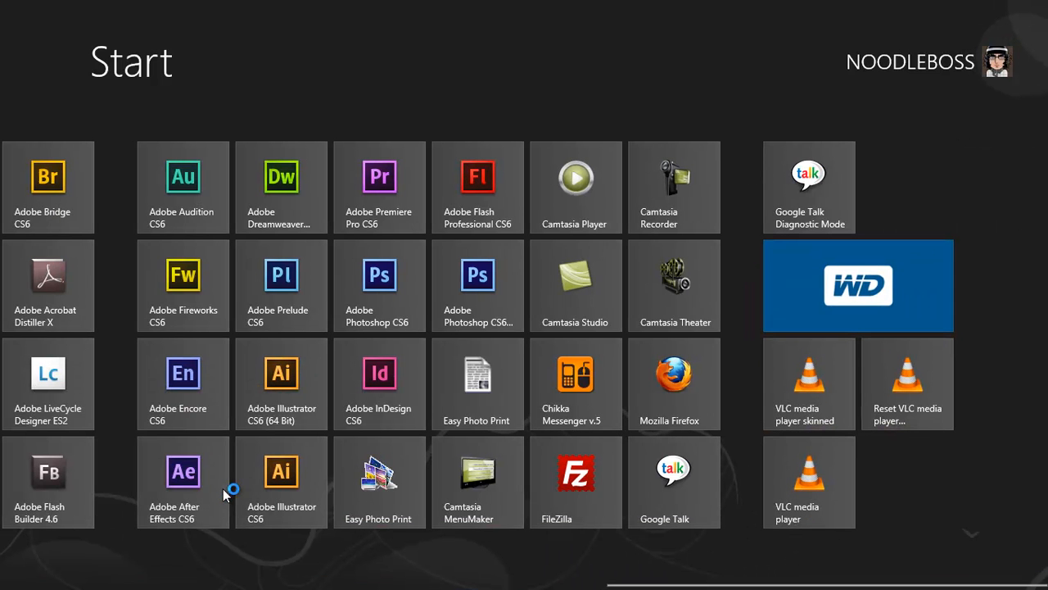
mouse_move(25, 547)
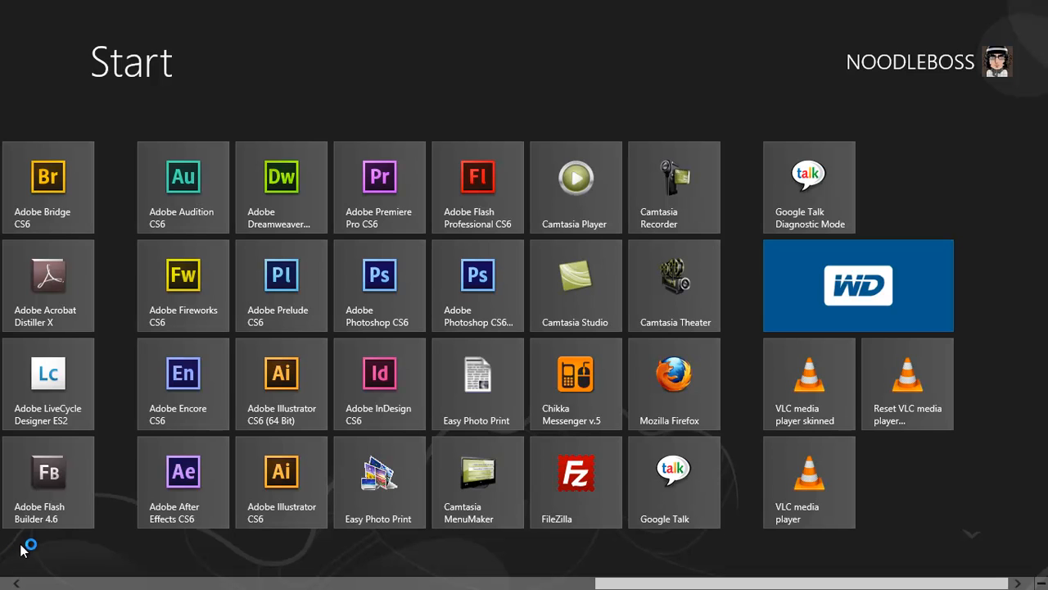
mouse_move(210, 534)
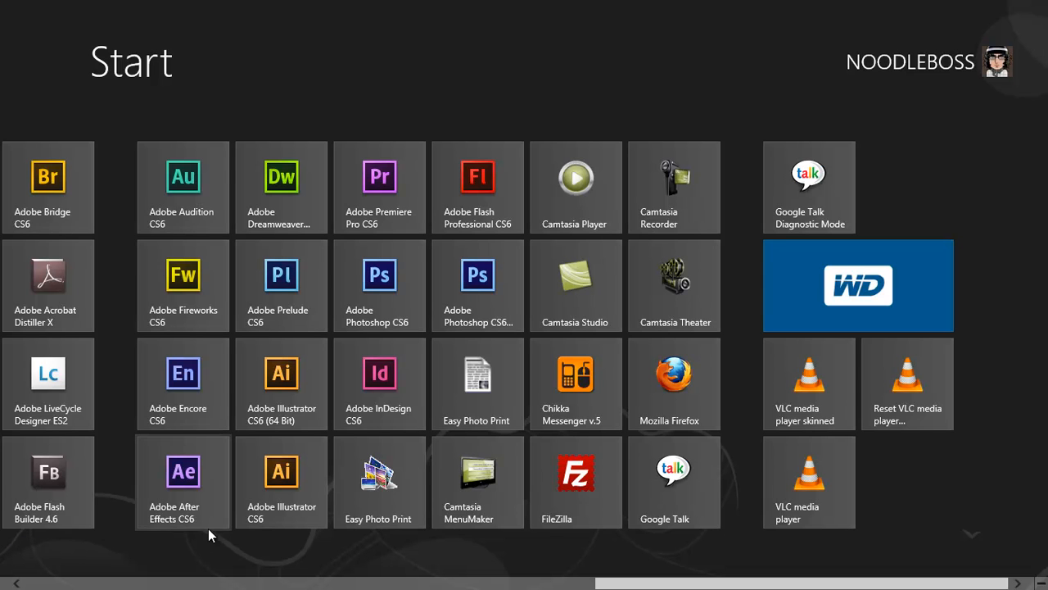
mouse_move(645, 439)
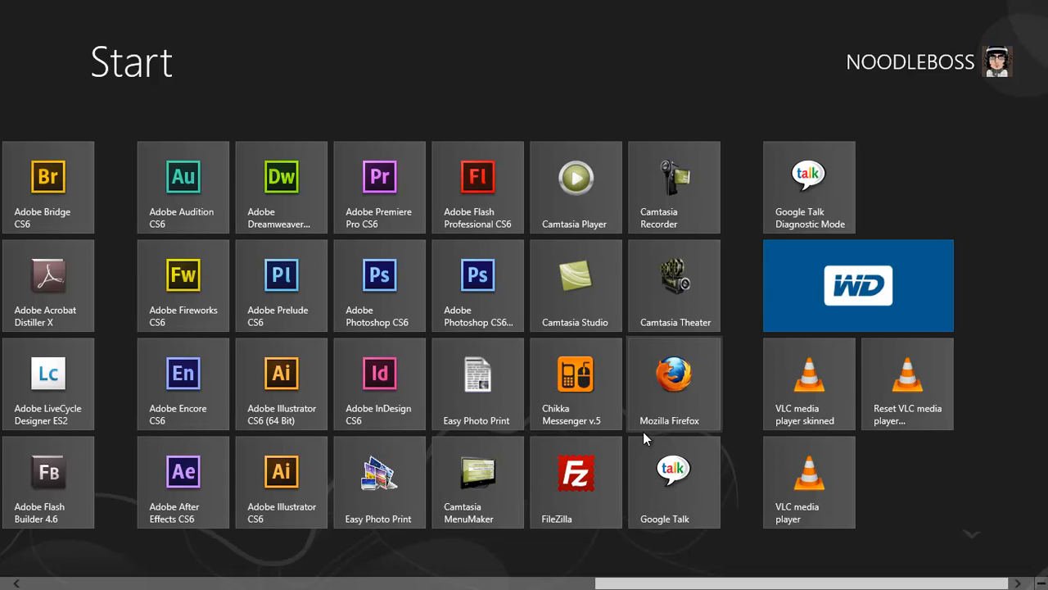
scroll(left, 3)
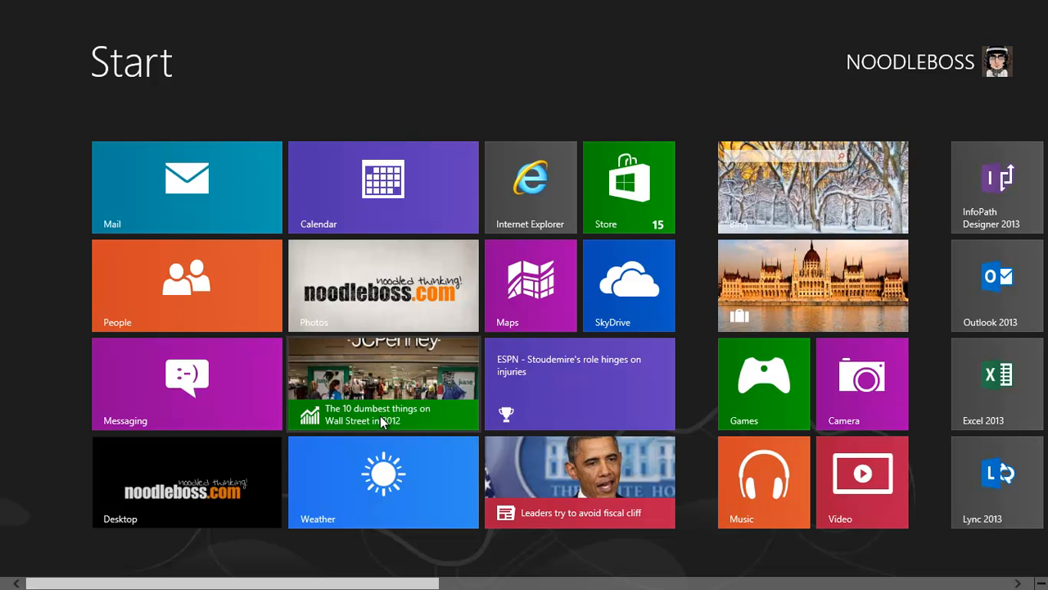
scroll(right, 3)
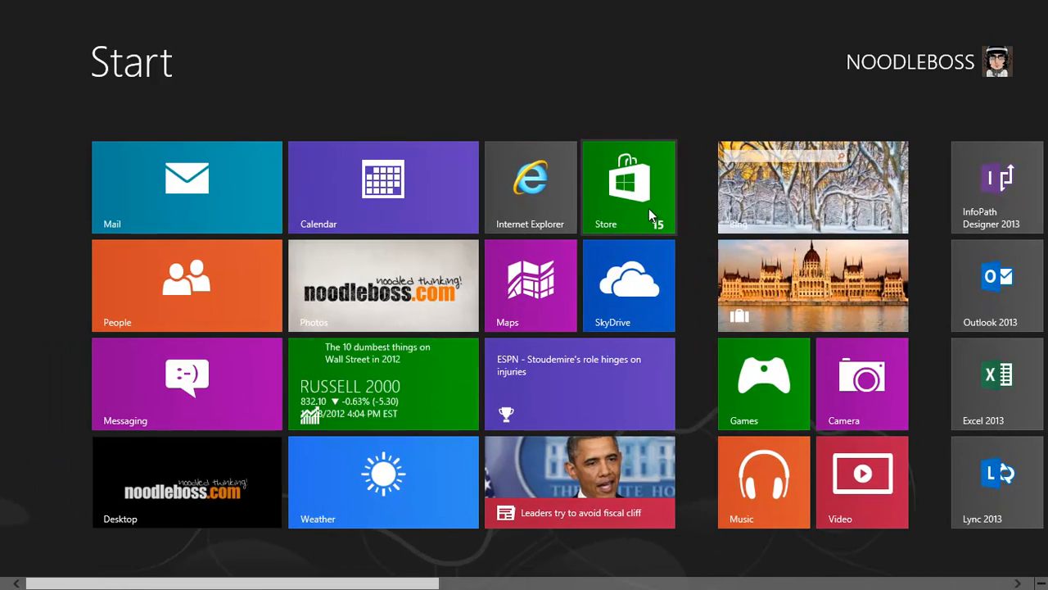
Launch the Store and show Skype's page in the Social section, listed as Free to install.
click(629, 186)
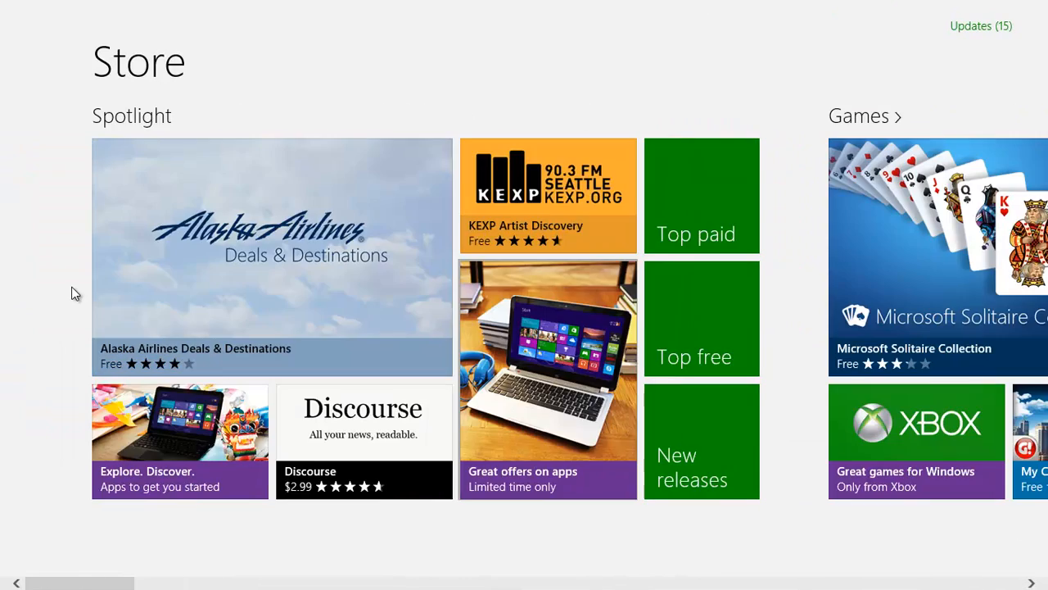
scroll(right, 3)
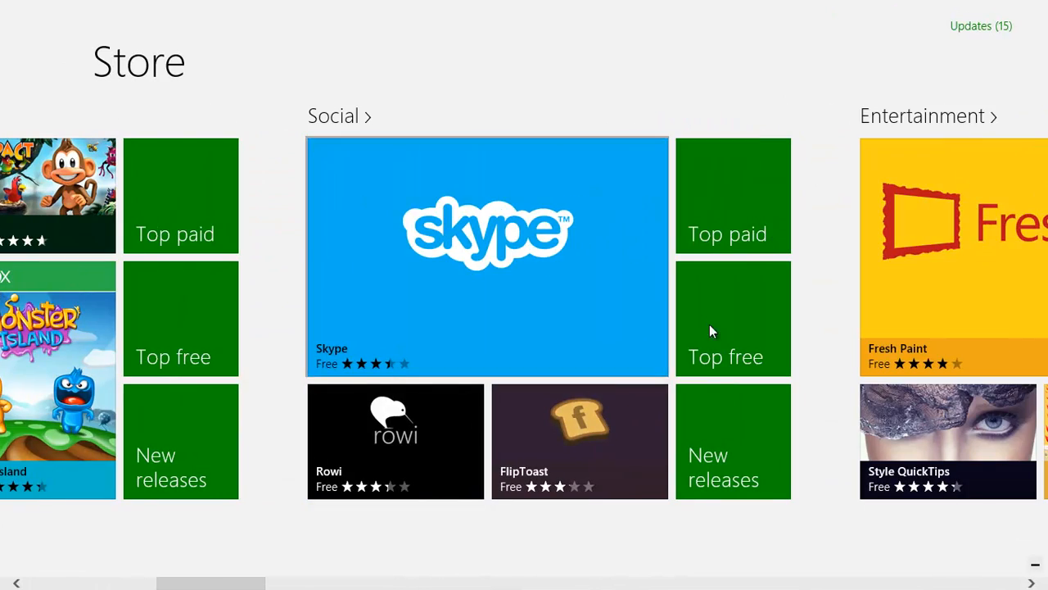
click(488, 246)
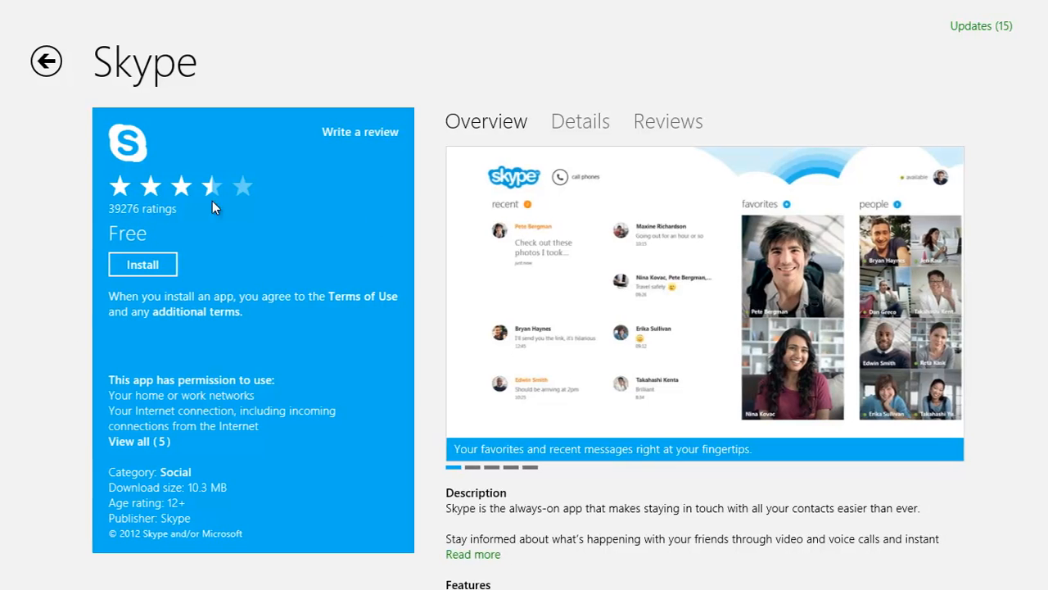
mouse_move(197, 178)
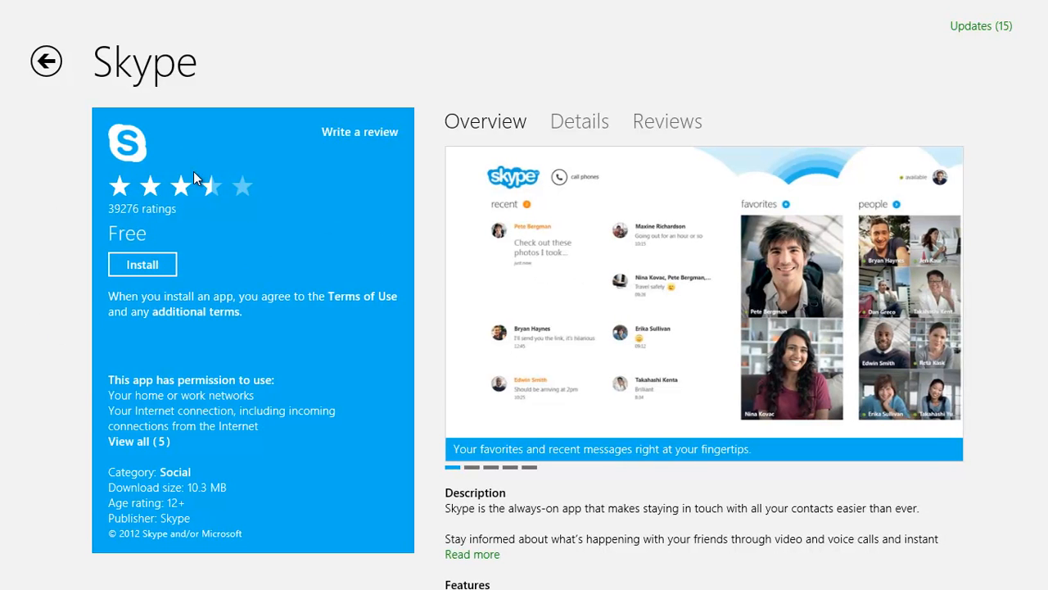
mouse_move(204, 240)
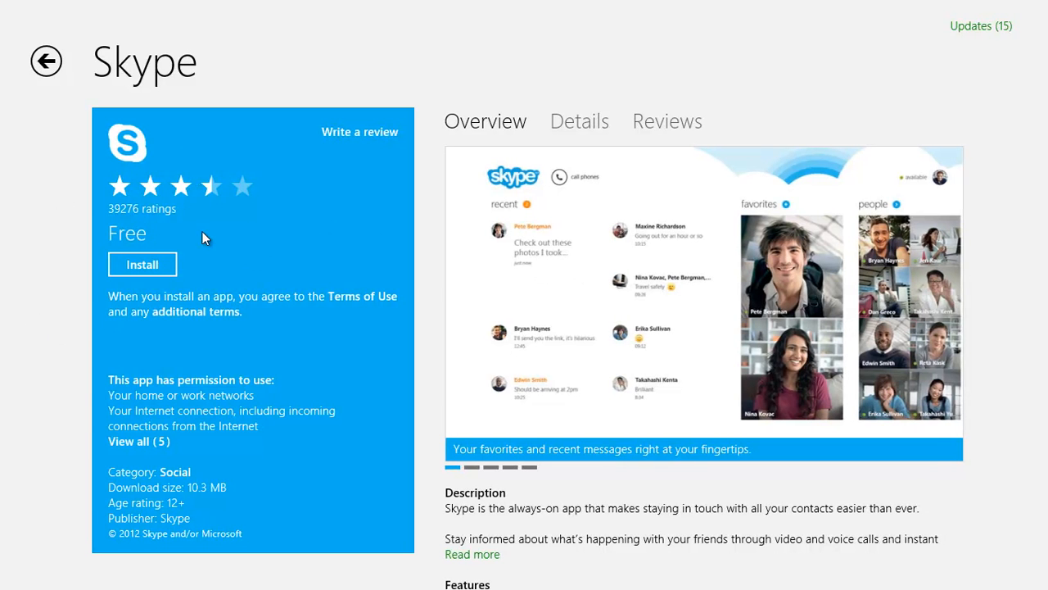
mouse_move(85, 329)
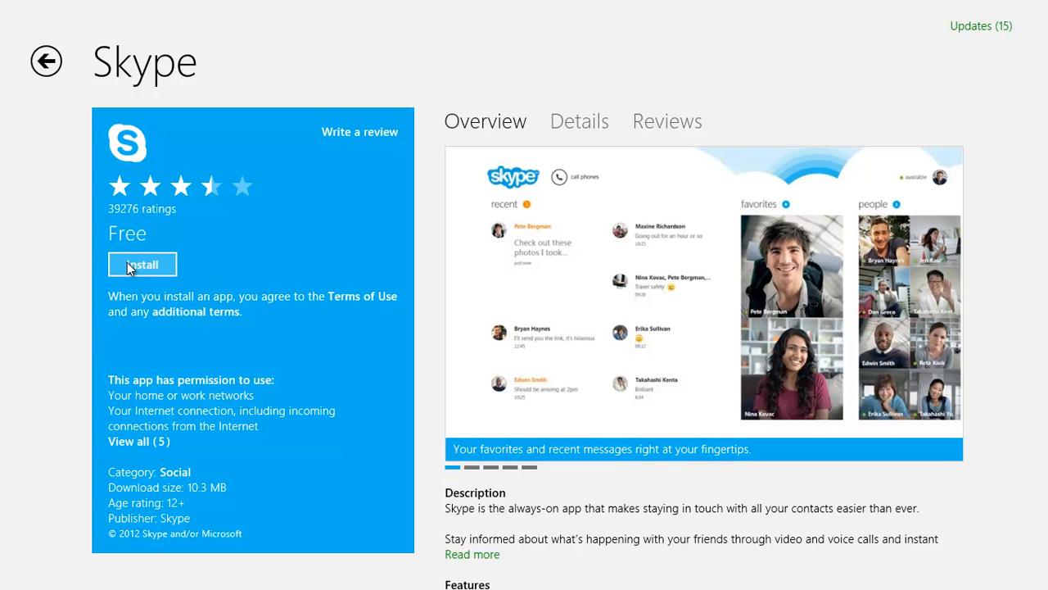
mouse_move(128, 269)
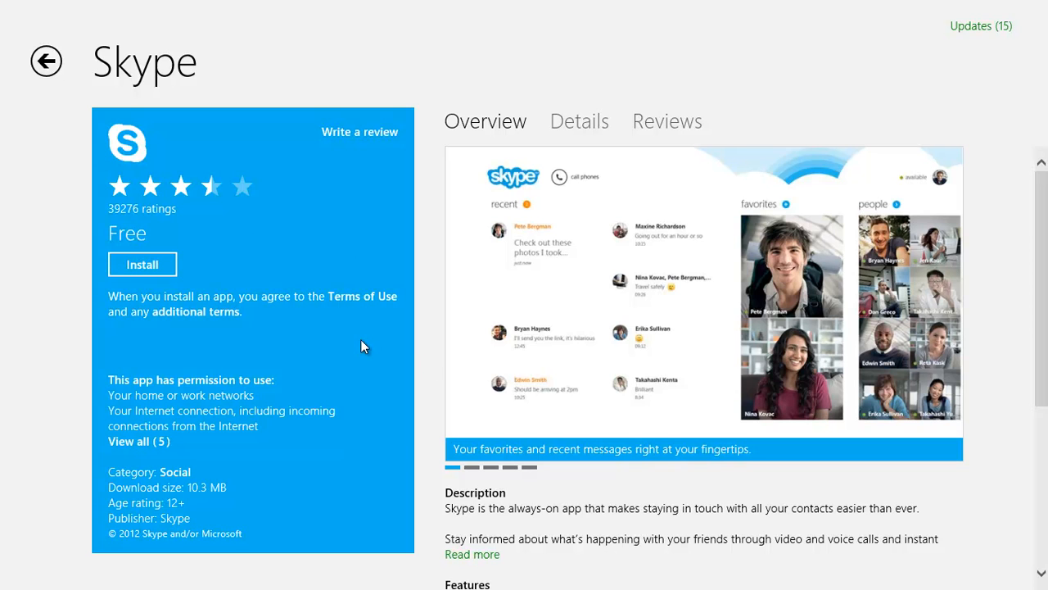
mouse_move(46, 63)
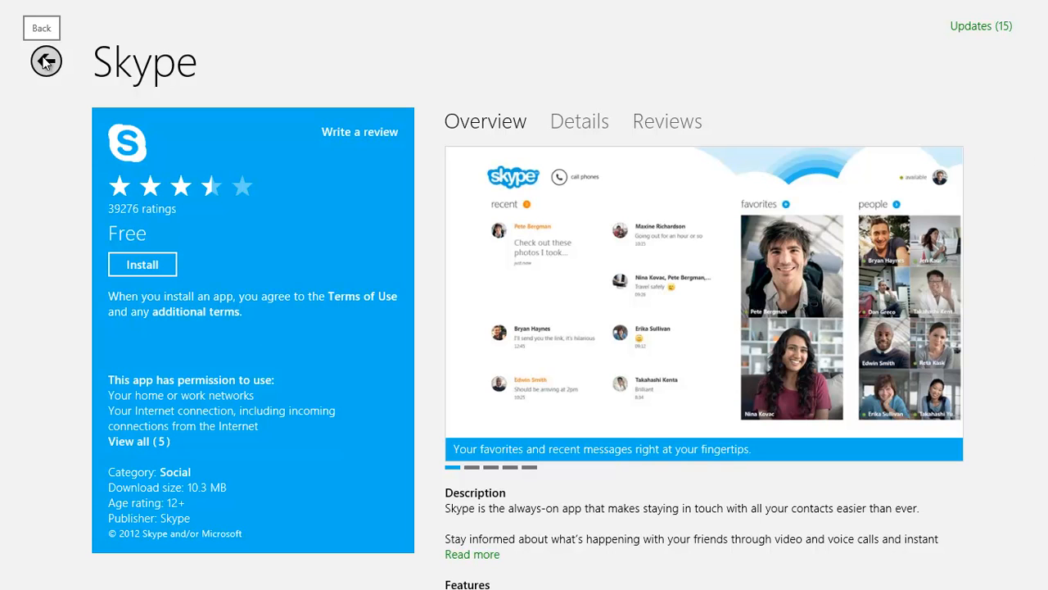